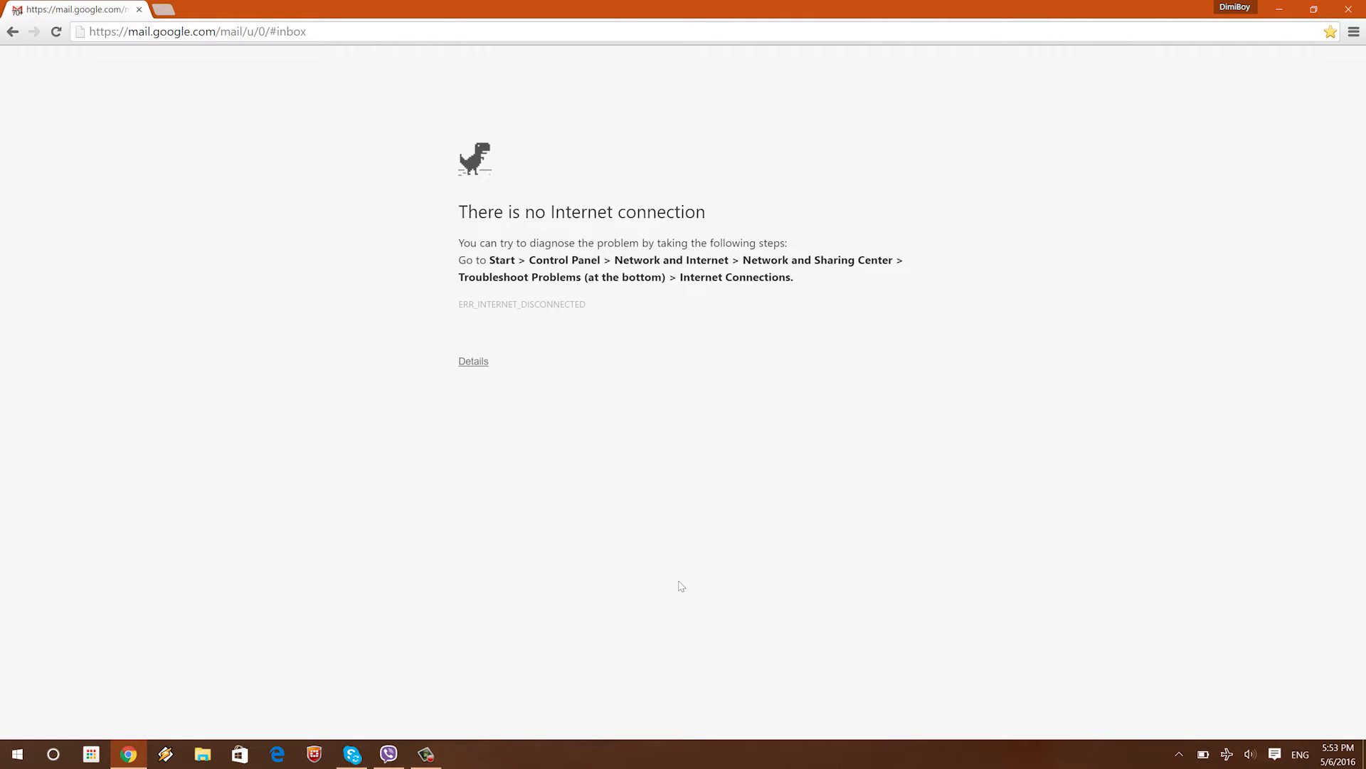
mouse_move(926, 566)
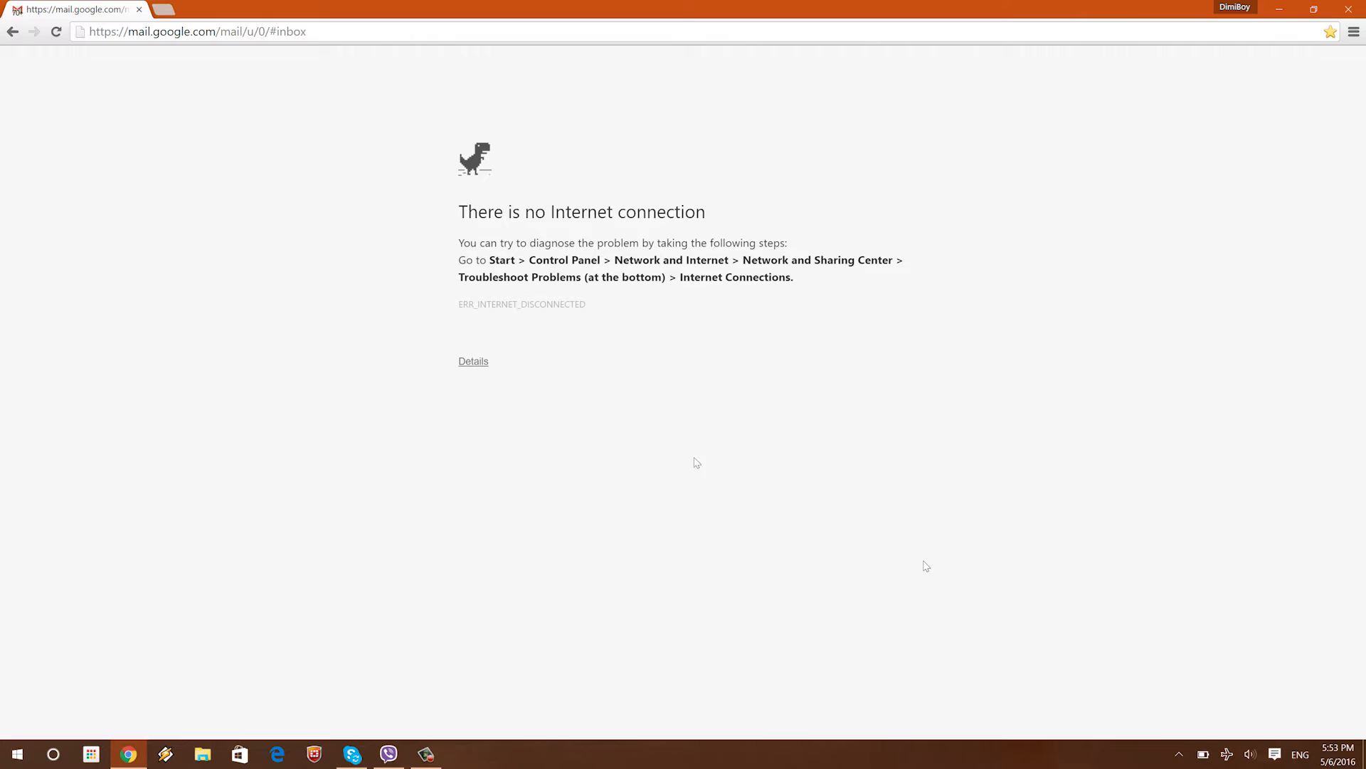
mouse_move(926, 567)
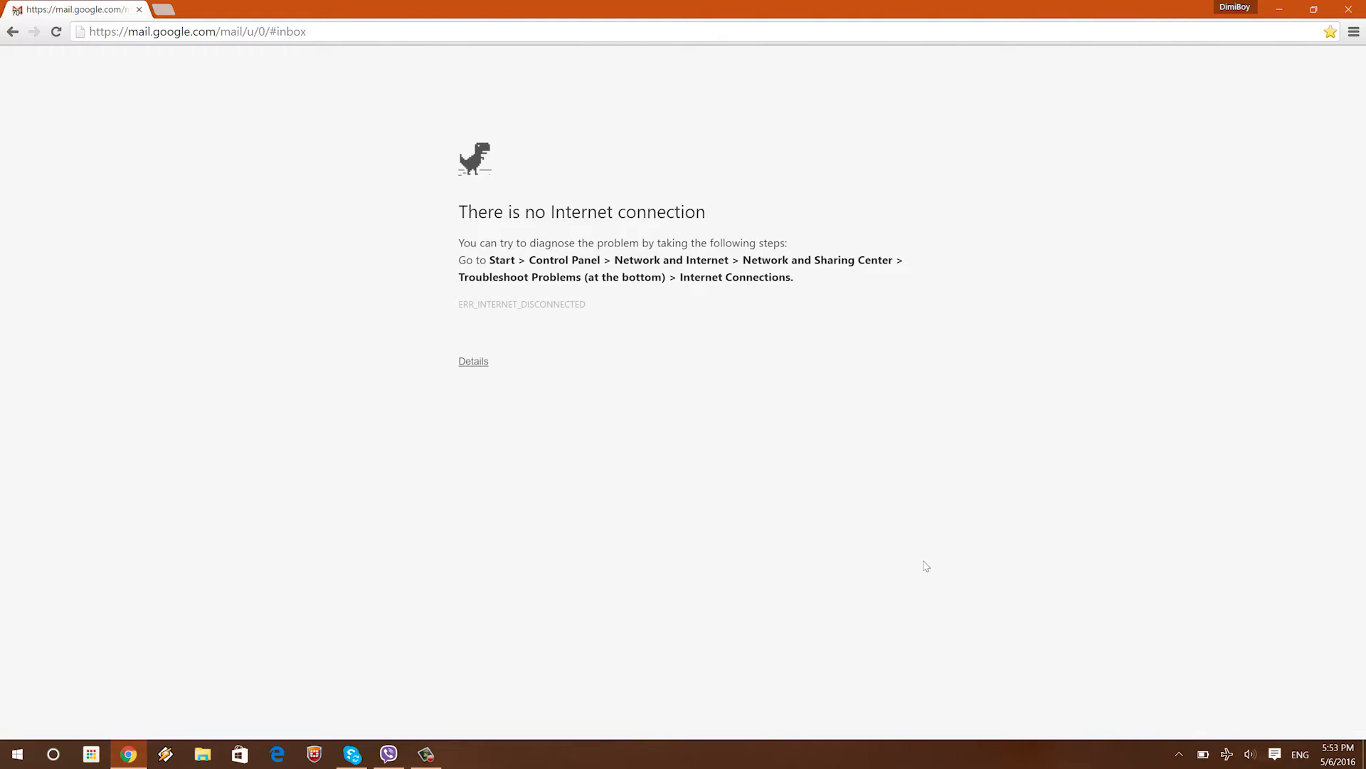
mouse_move(518, 561)
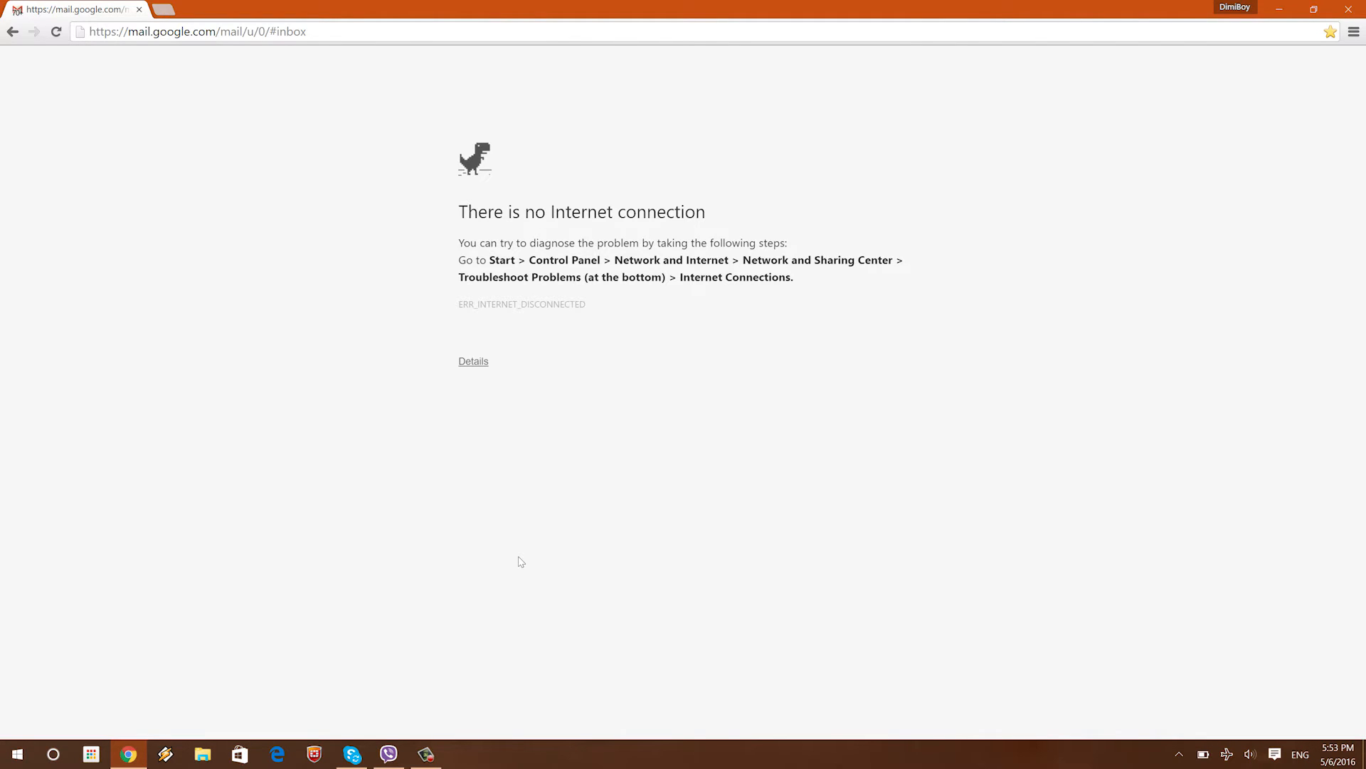
mouse_move(804, 410)
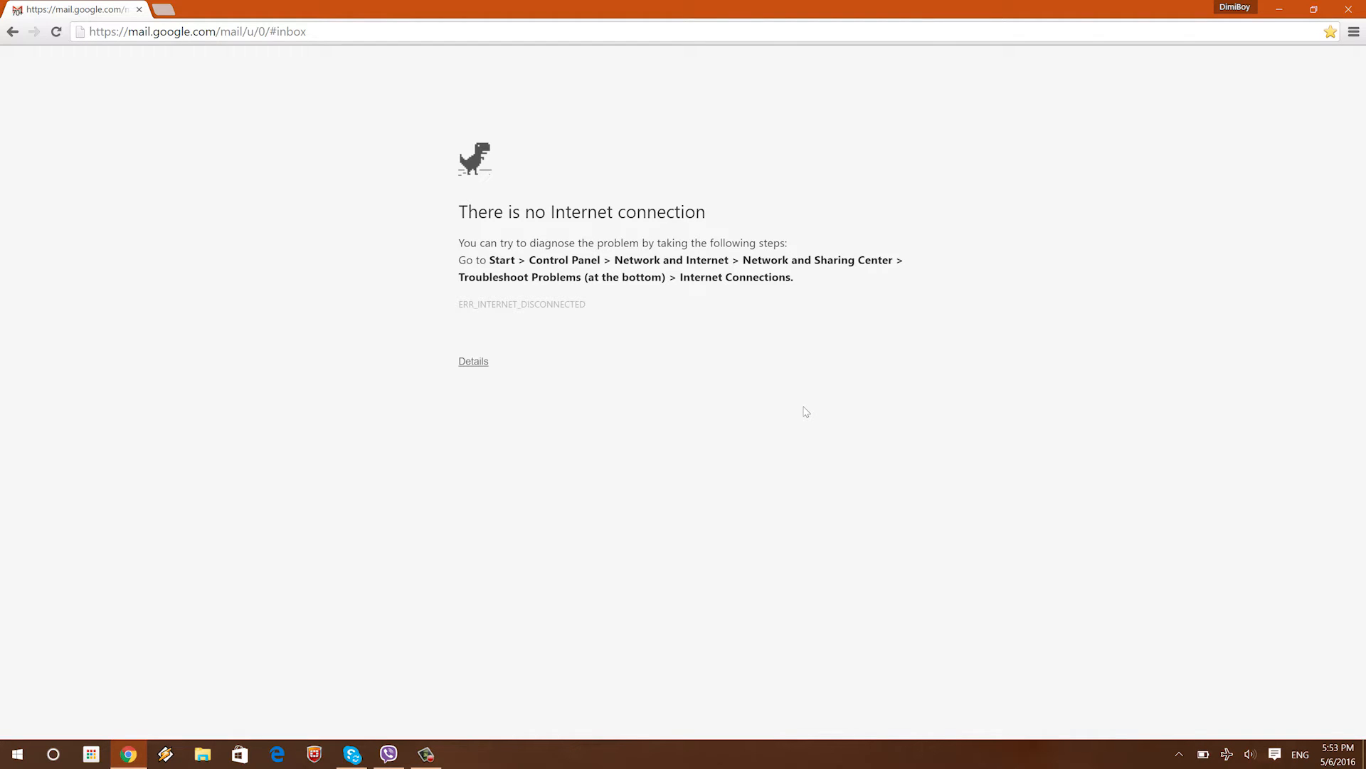
mouse_move(855, 247)
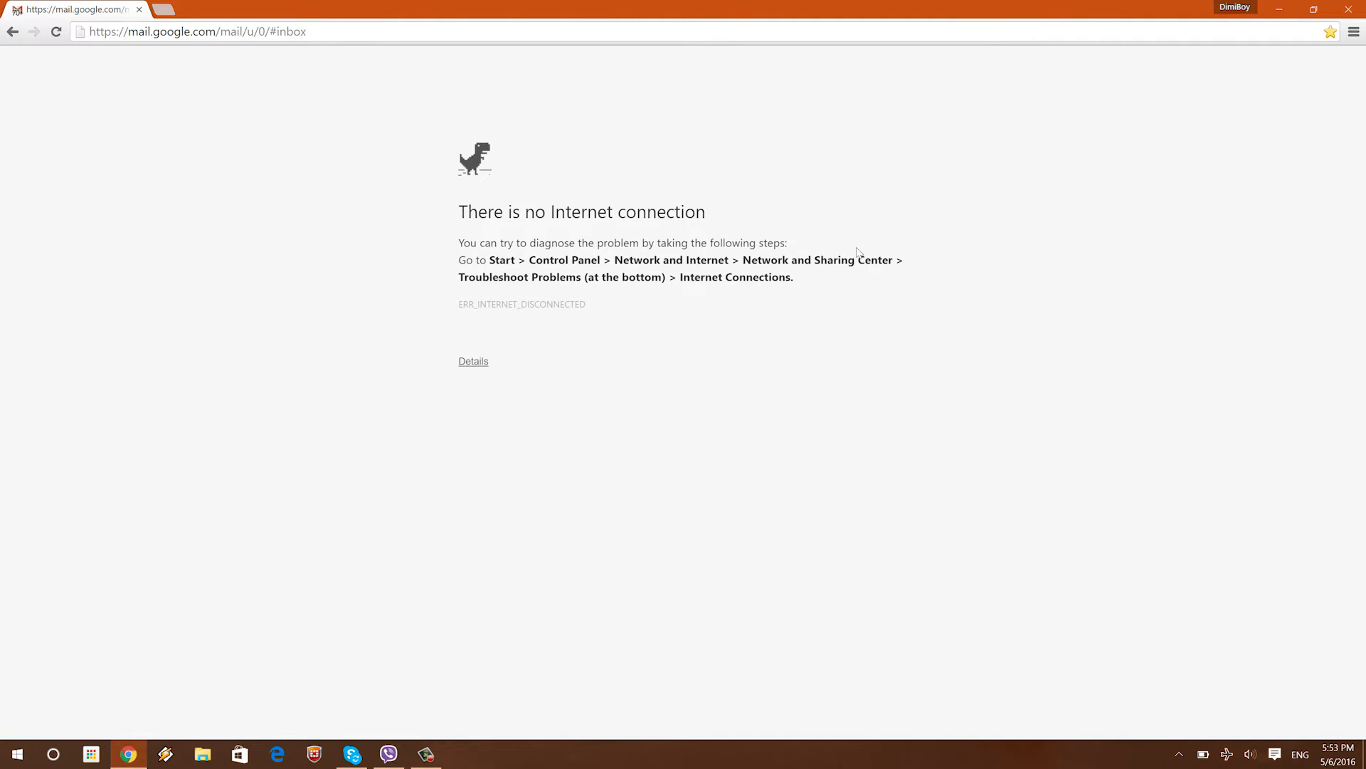
mouse_move(555, 200)
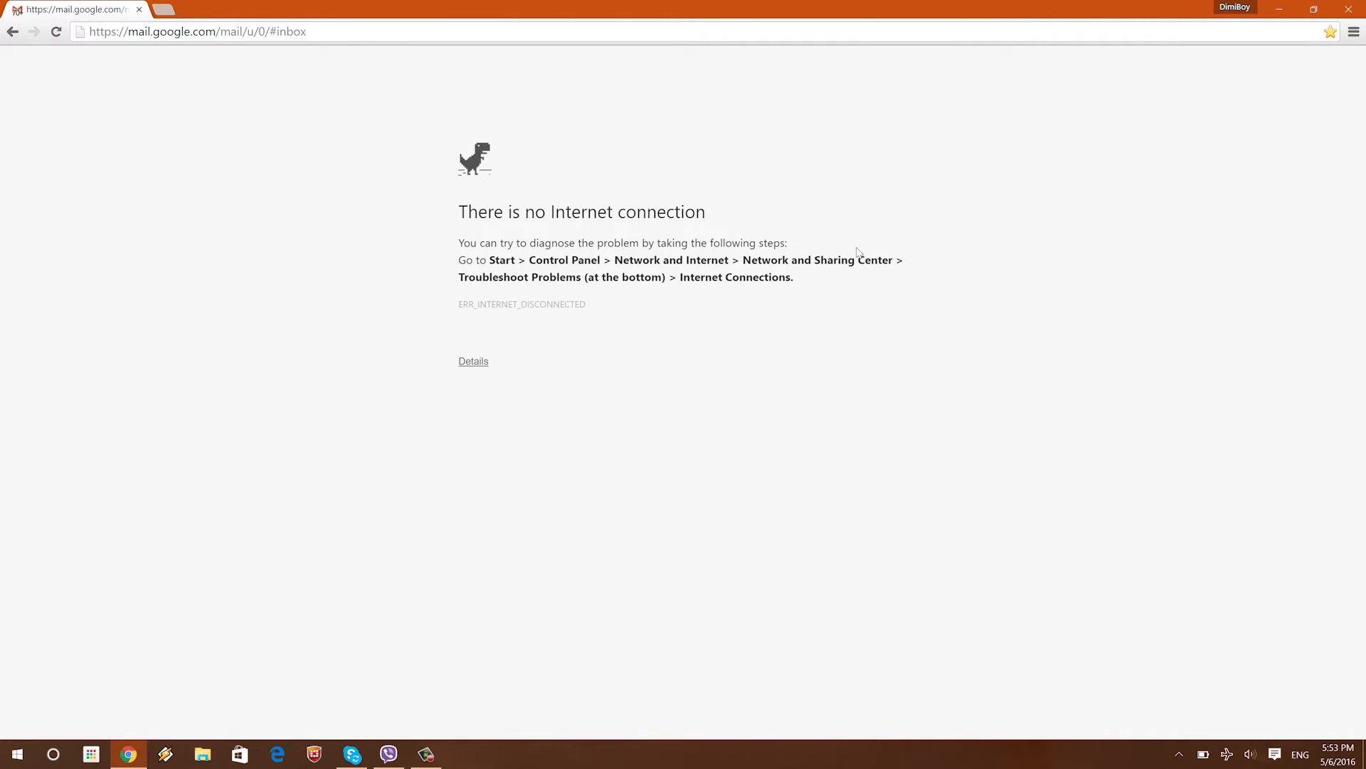
mouse_move(519, 184)
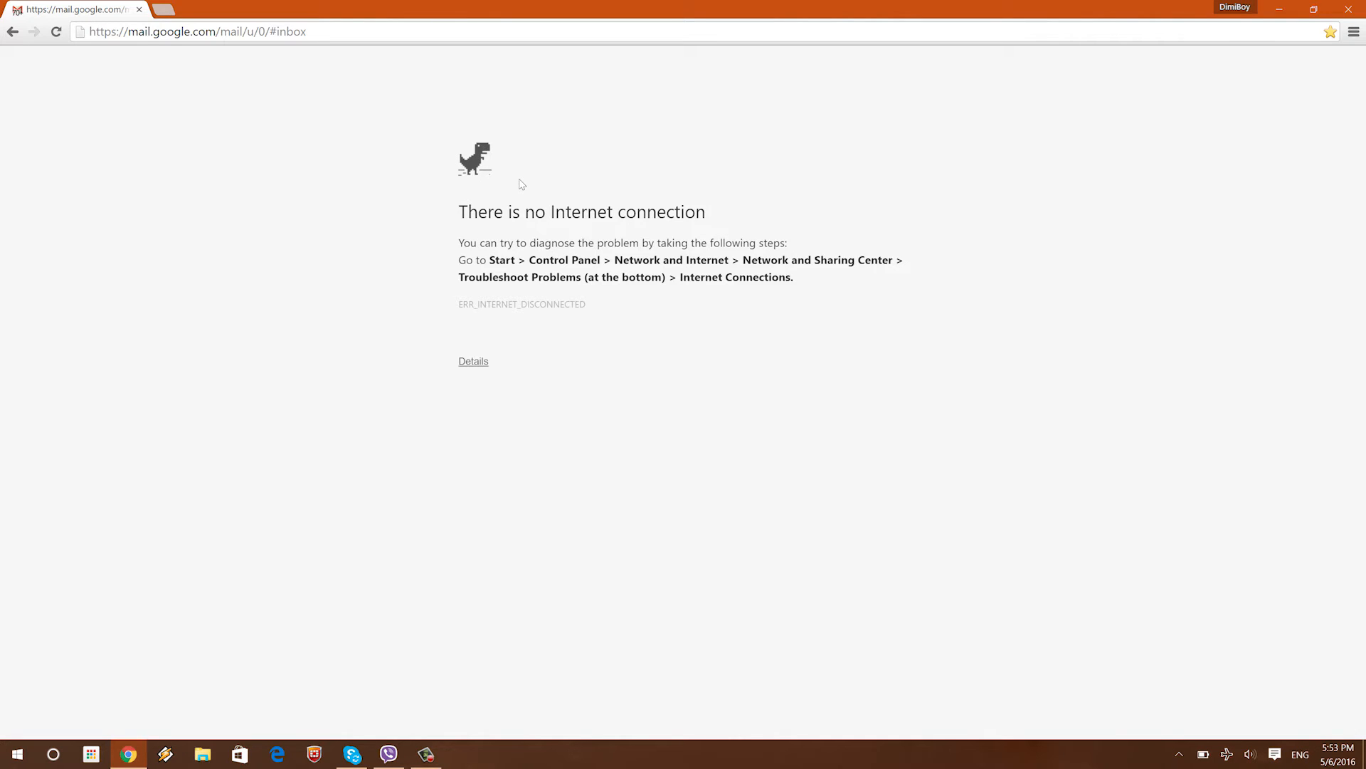
mouse_move(1316, 424)
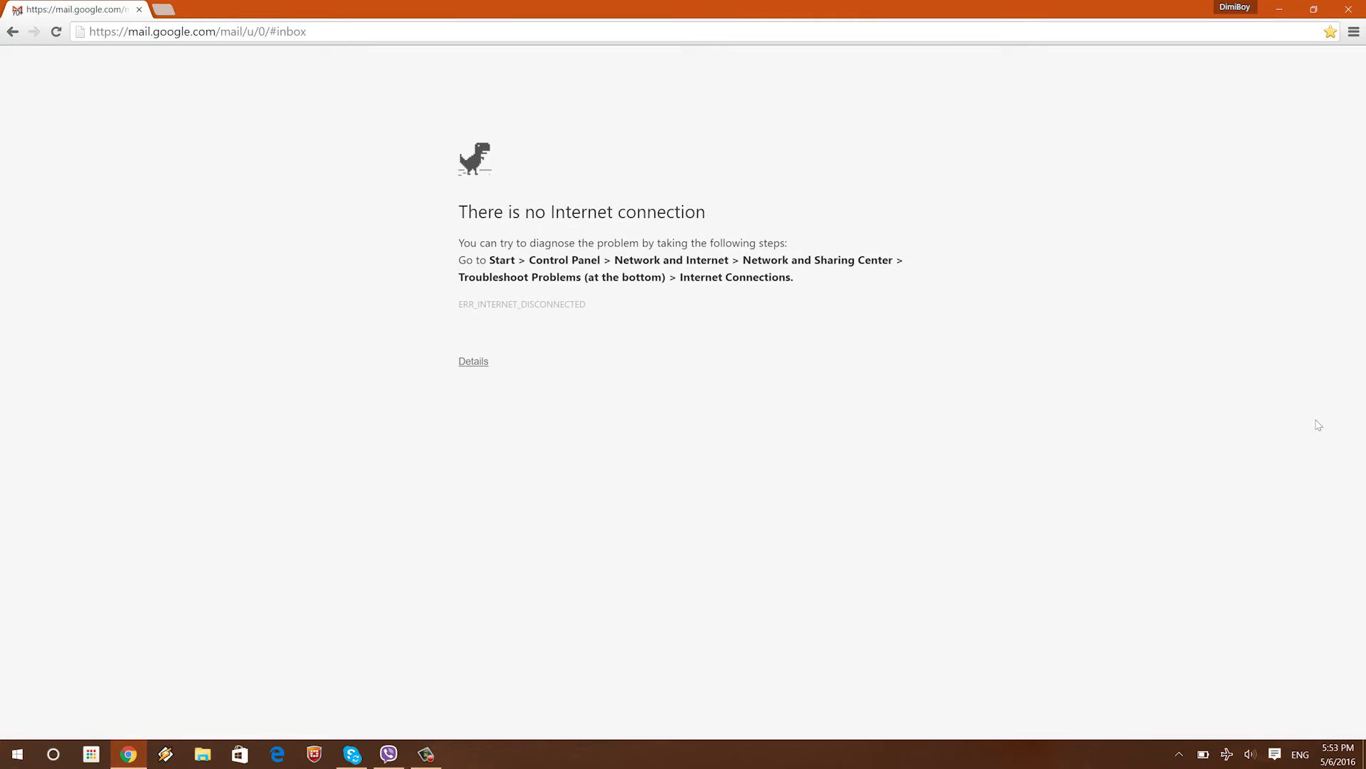
Run the T-Rex game with Space jumps over cacti until the best score reaches 212.
key(space)
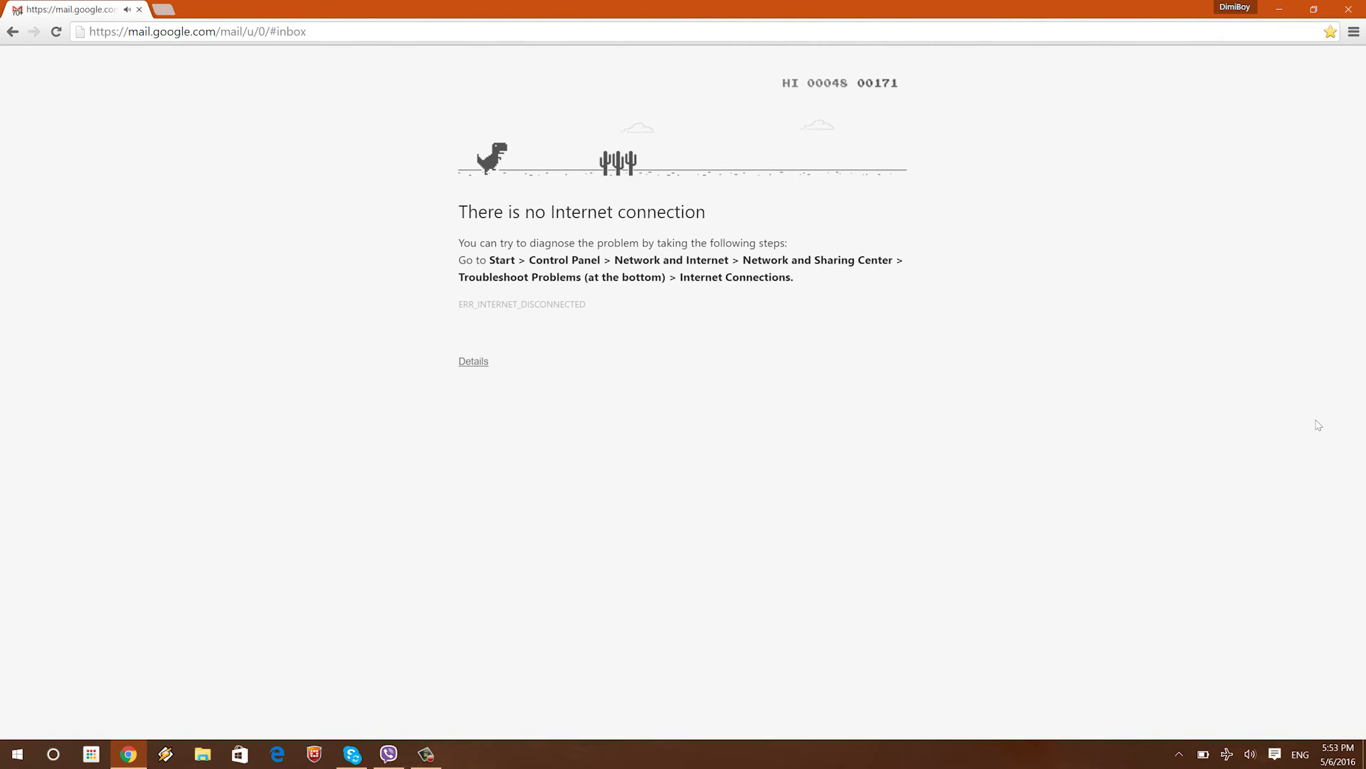
key(space)
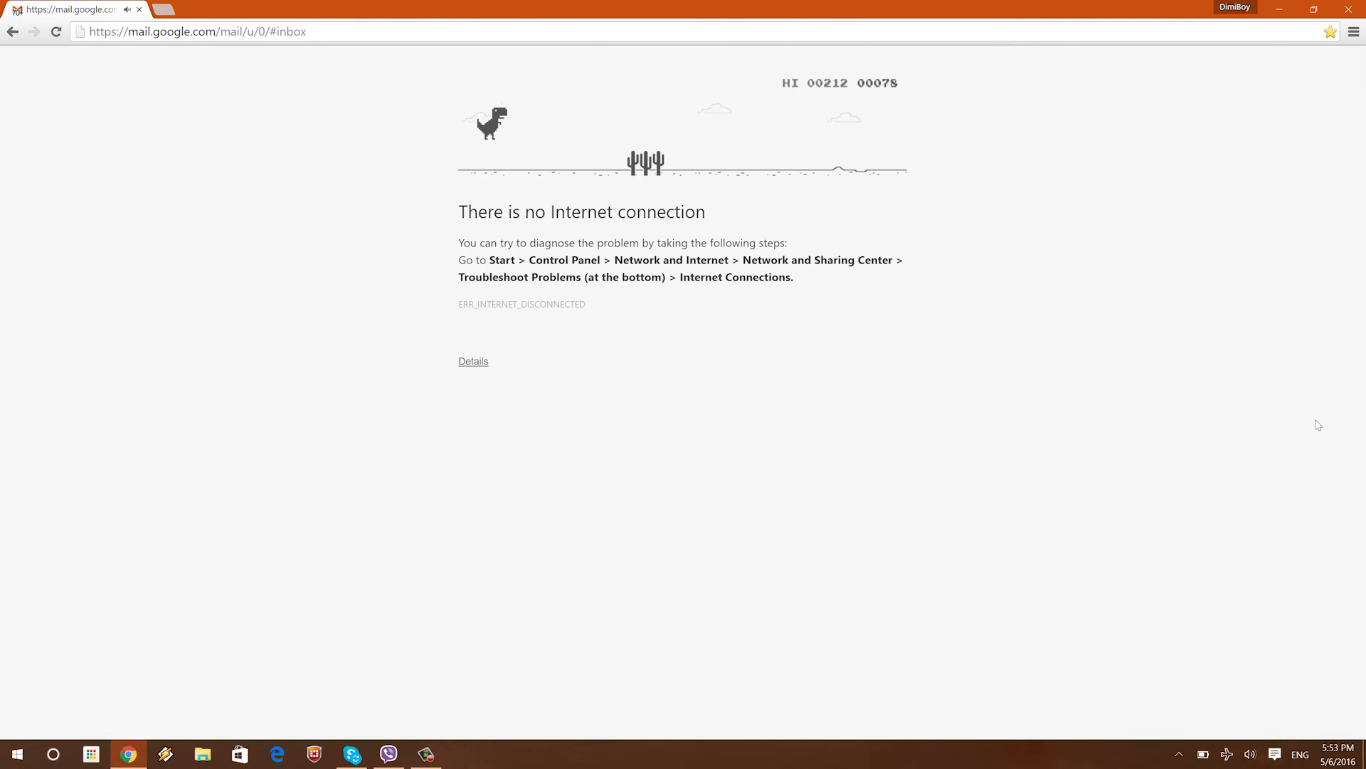
key(space)
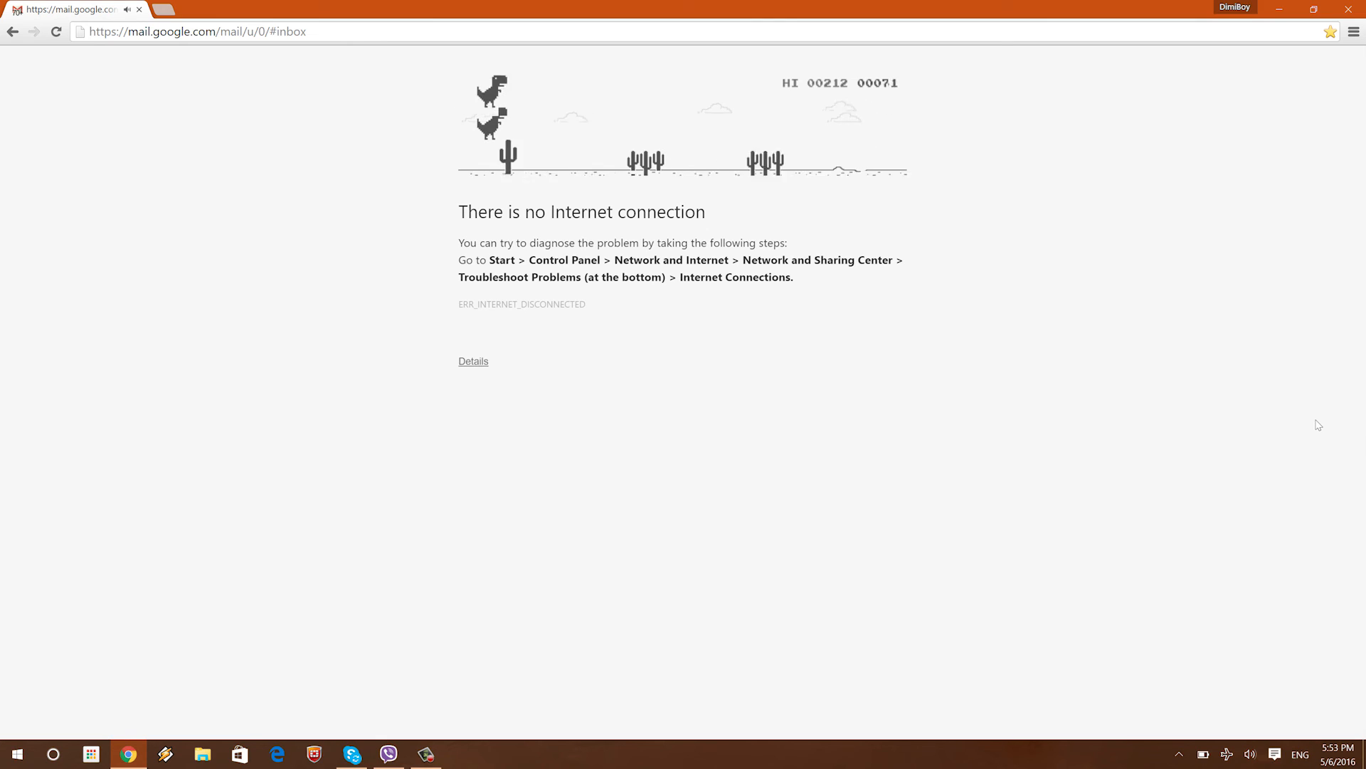